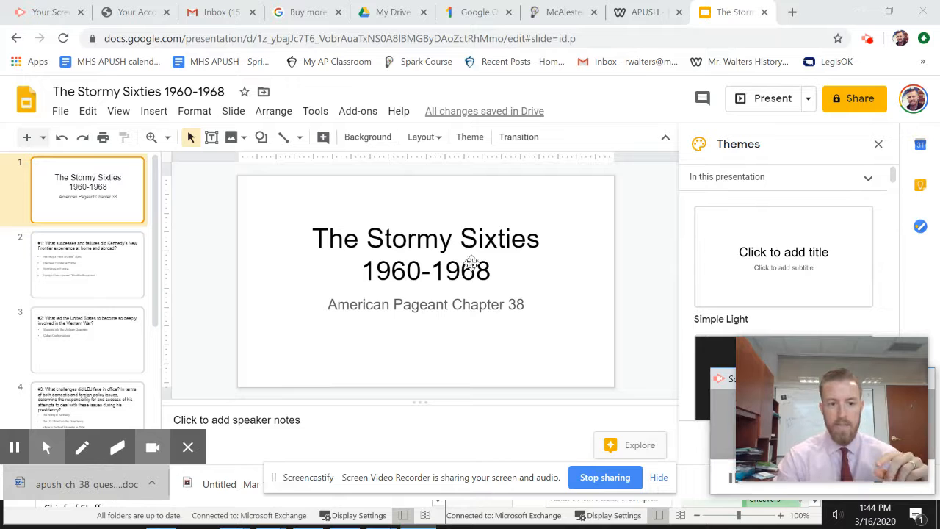
- Show slide 2, the Kennedy New Frontier successes-and-failures question with four topic bullets
click(87, 264)
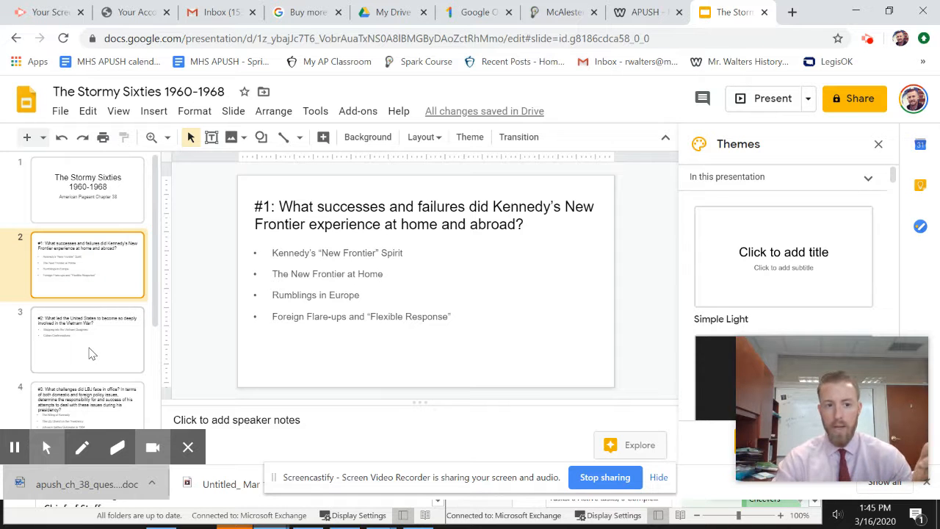
- Step through slide 3 on Vietnam involvement to slide 4 on LBJ's challenges
click(87, 339)
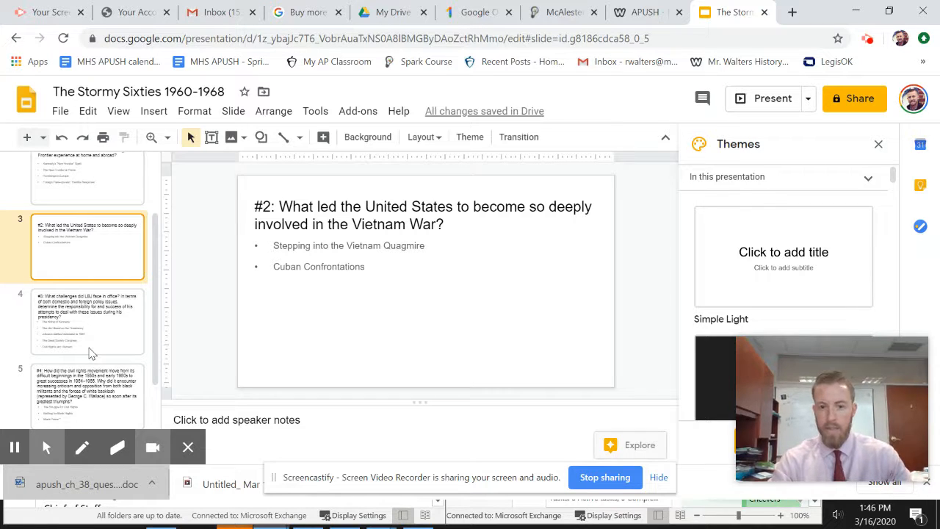
click(87, 321)
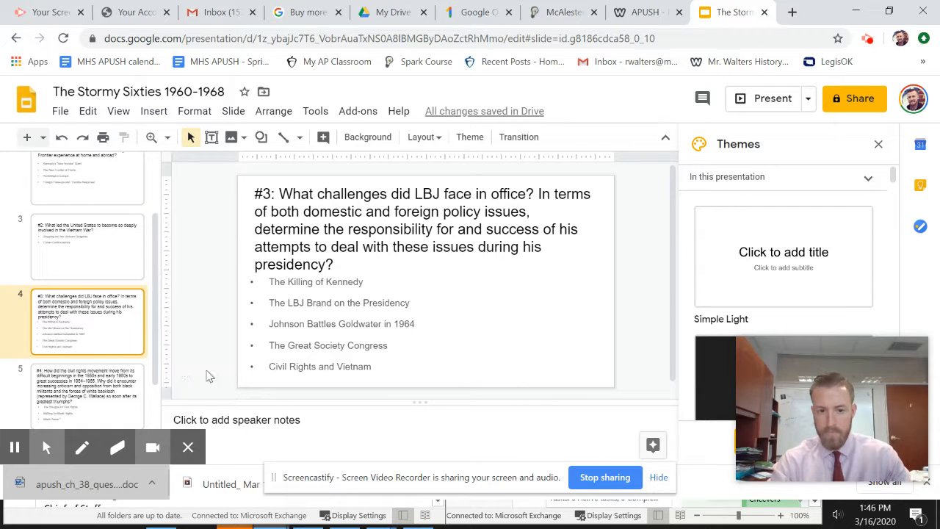